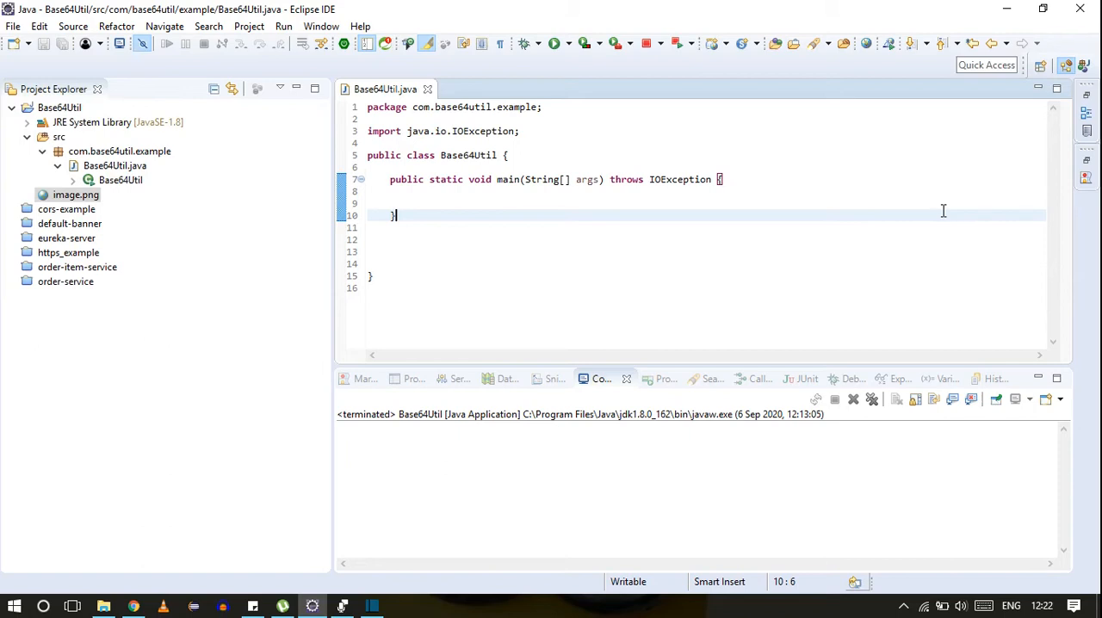
- View image.png from the Base64Util project in an Eclipse viewer tab
left_click(76, 195)
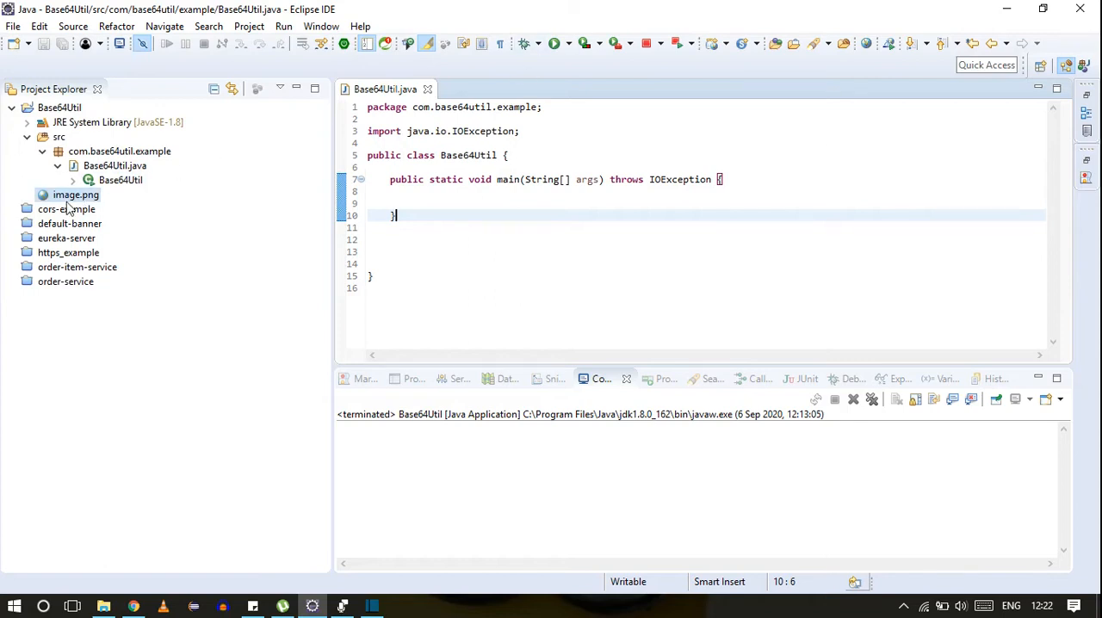
double_click(76, 193)
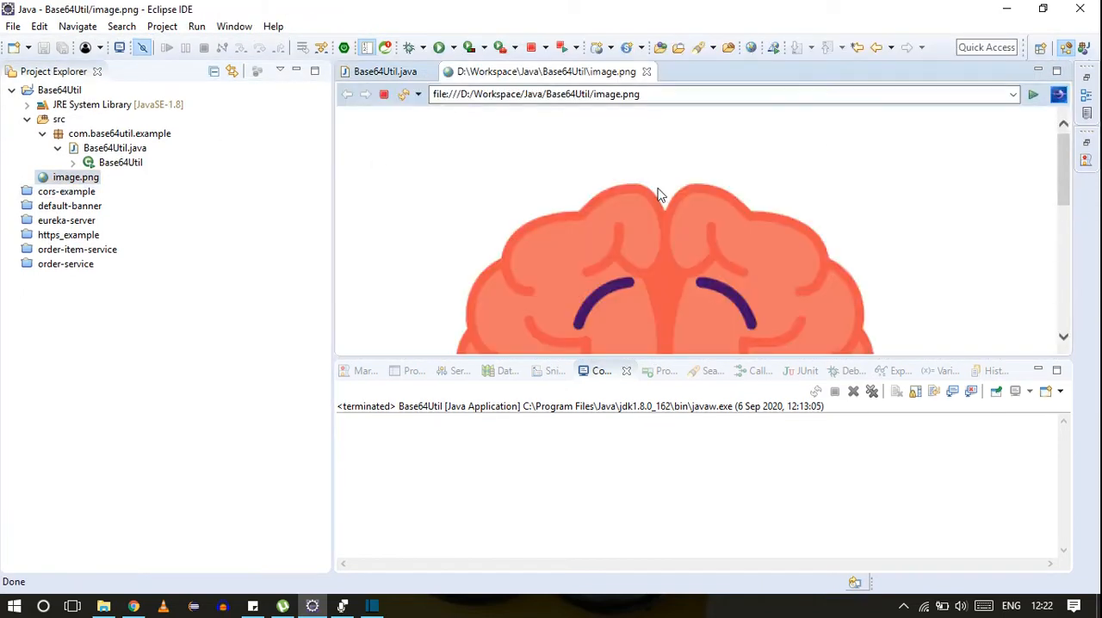
scroll("down", 3)
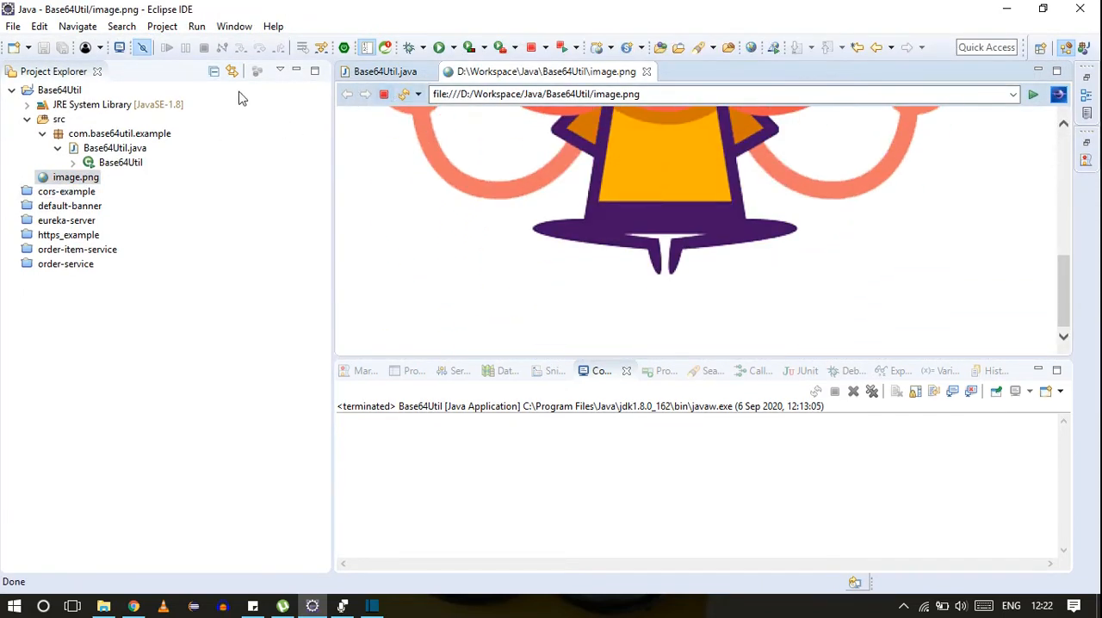
- Declare a public static String encode(String imagePath) method in Base64Util
left_click(386, 72)
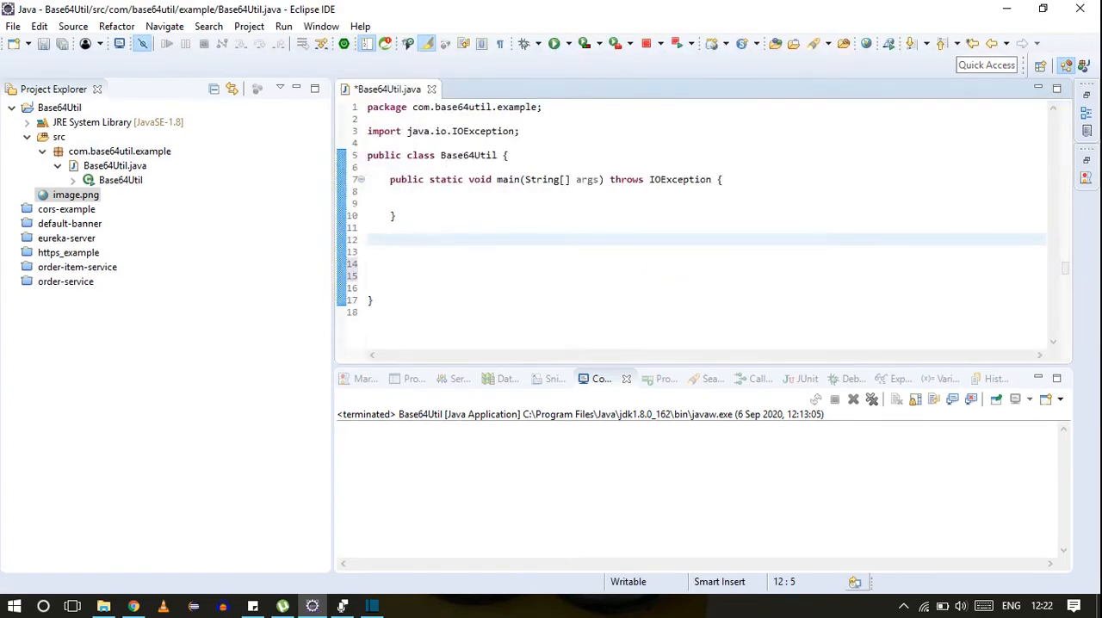
type("public")
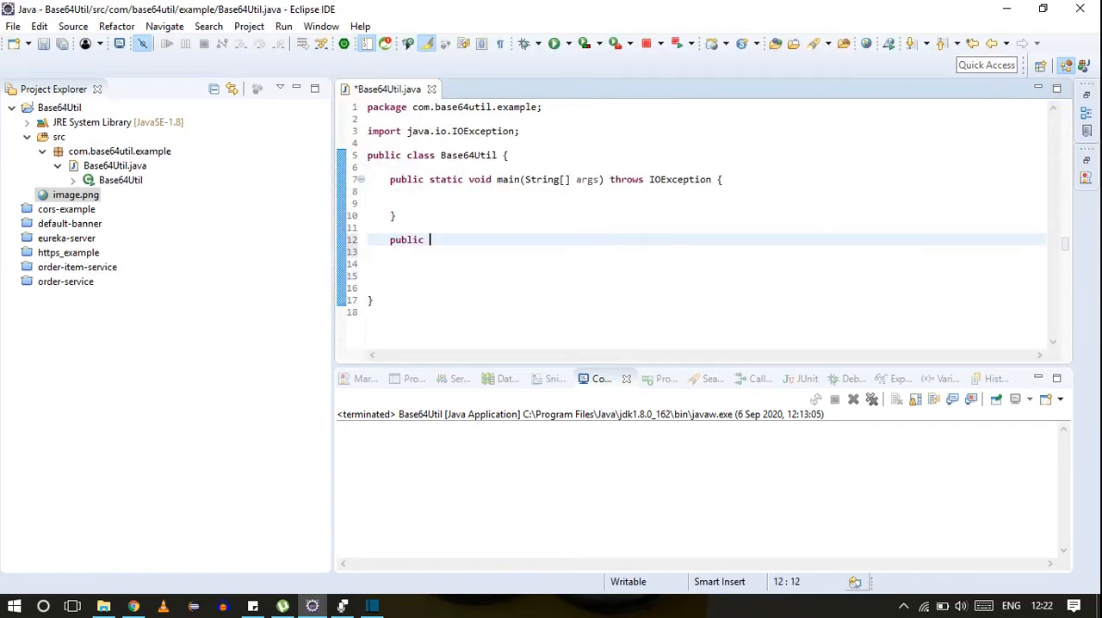
type("static")
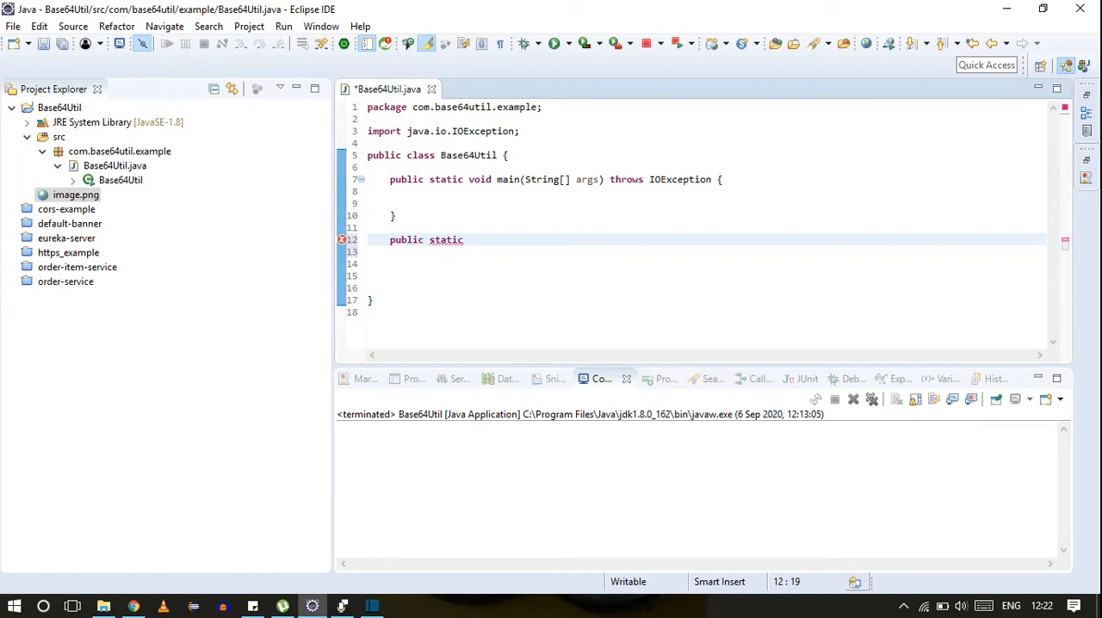
type("STring encod")
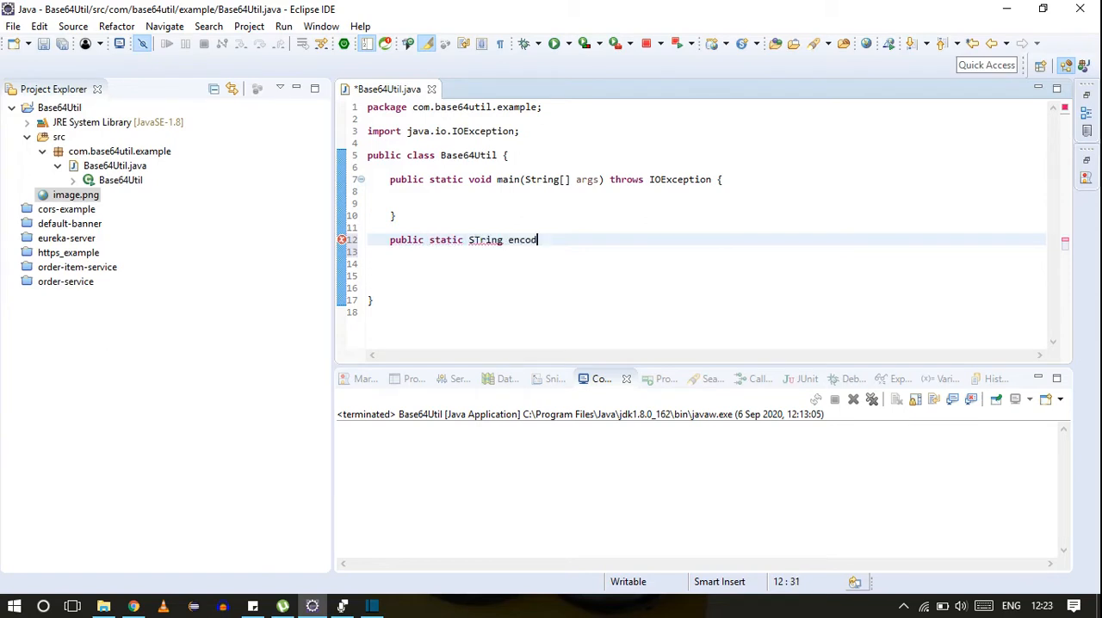
type("e()")
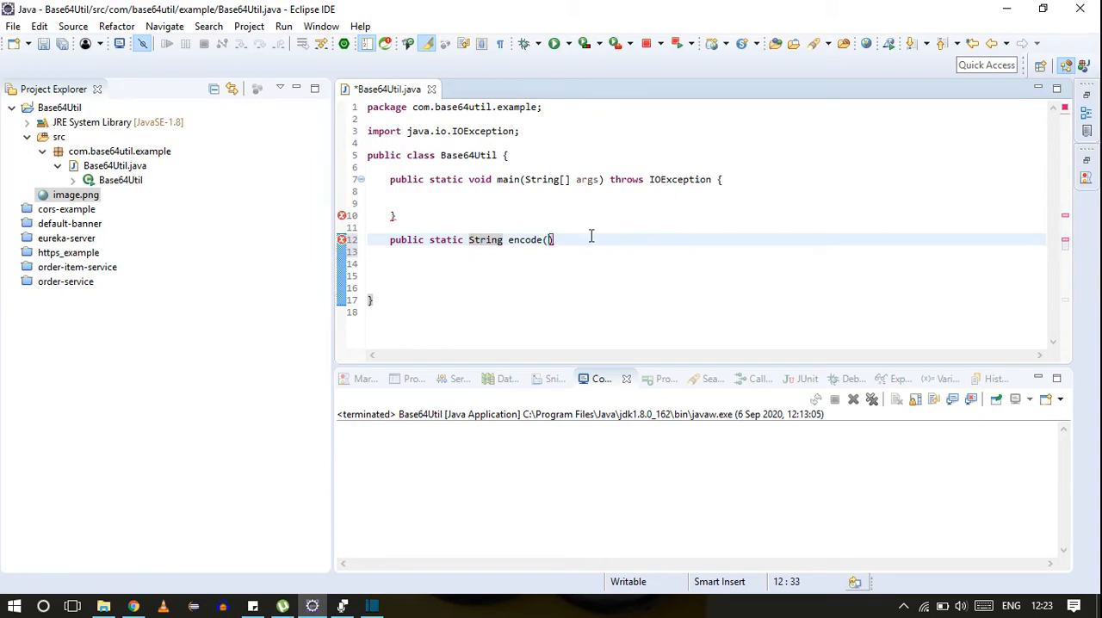
type("String imagePath")
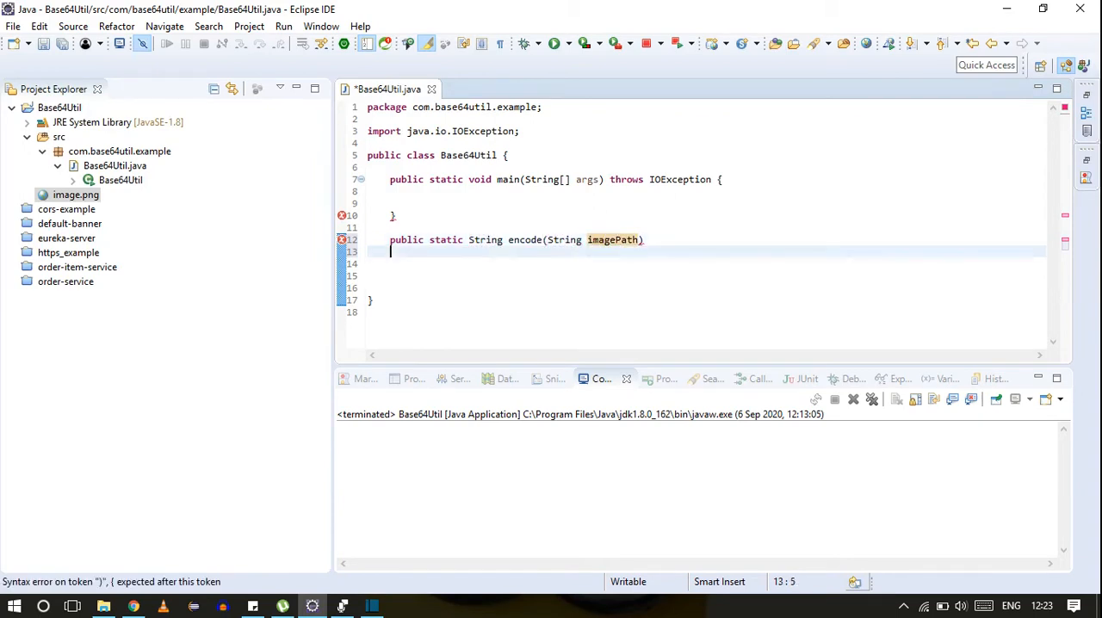
type("{")
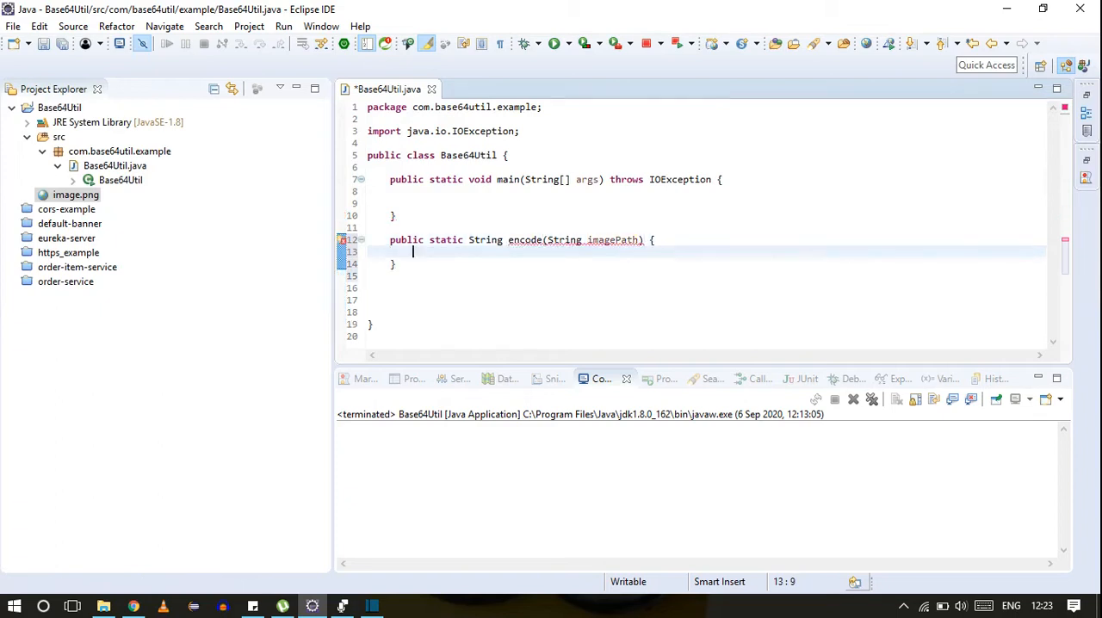
- Read the file into byte[] data via Files.readAllBytes(Paths.get(imagePath)) and return its Base64 string
type("byte[]")
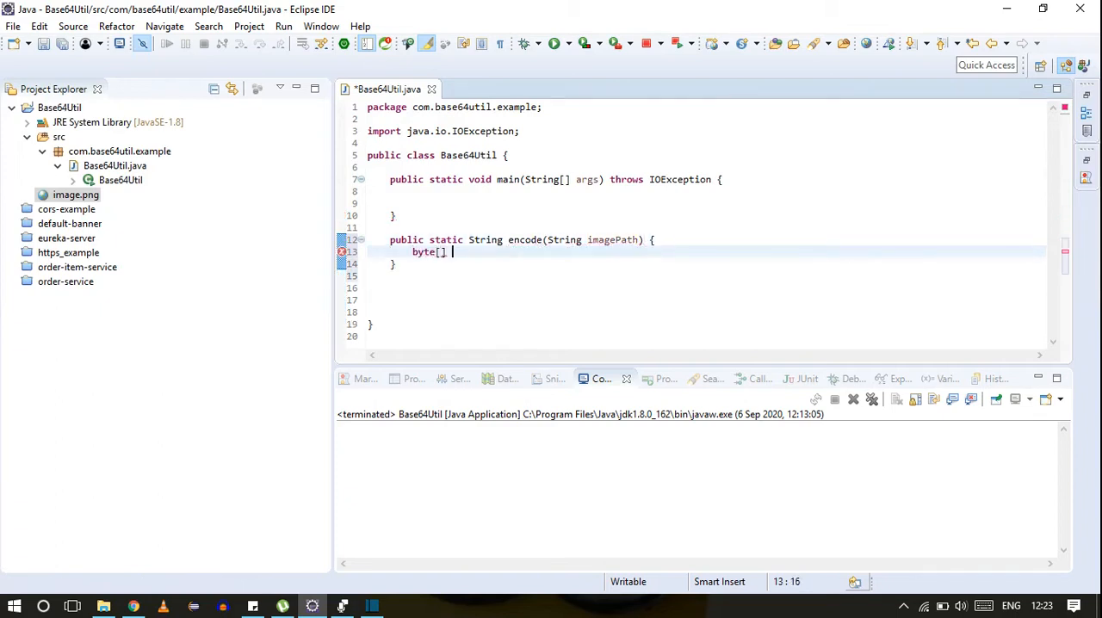
type("data")
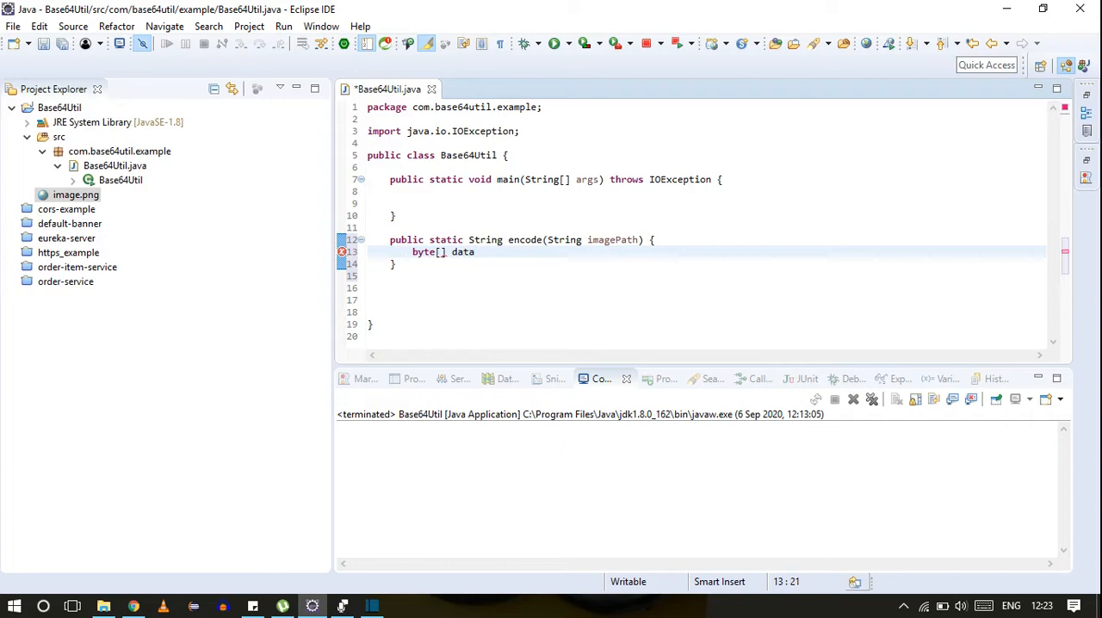
type("= Files")
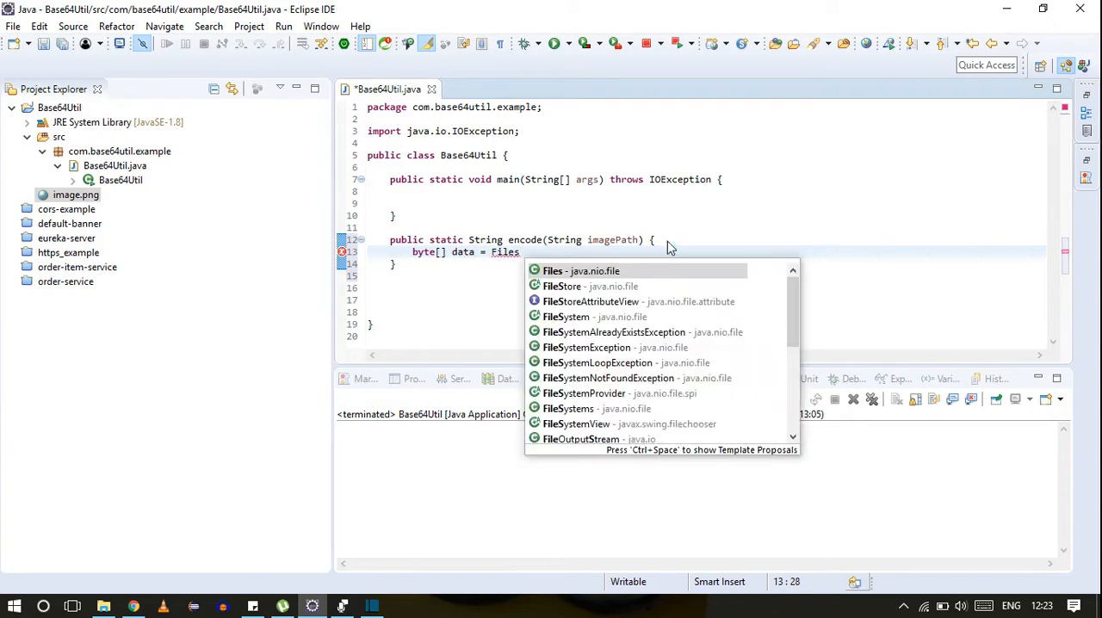
left_click(551, 270)
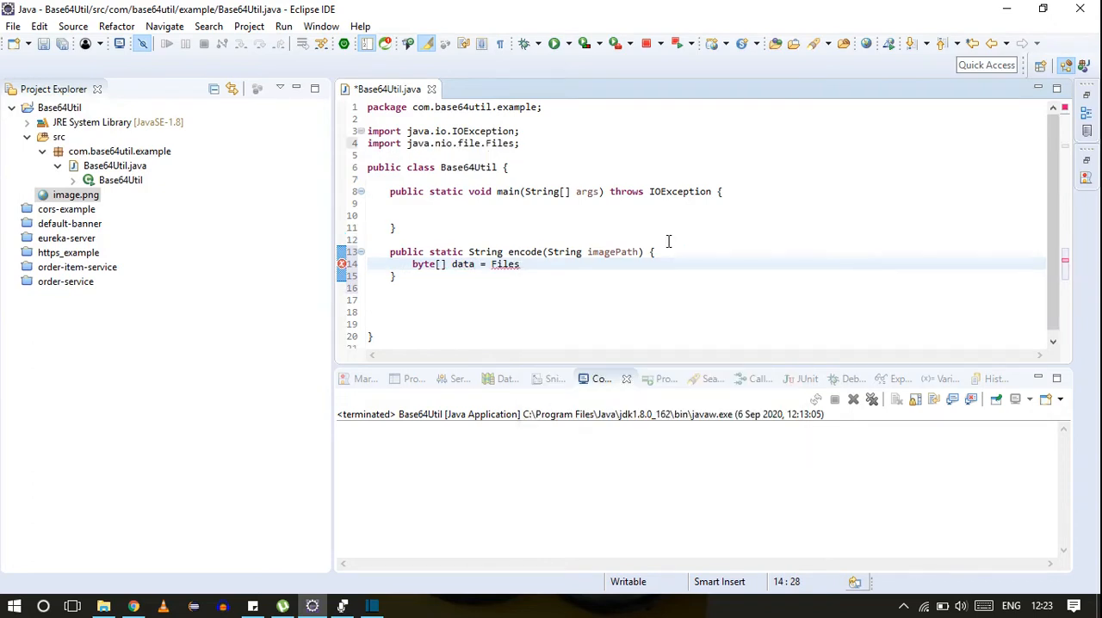
type(".readAllBytes(path")
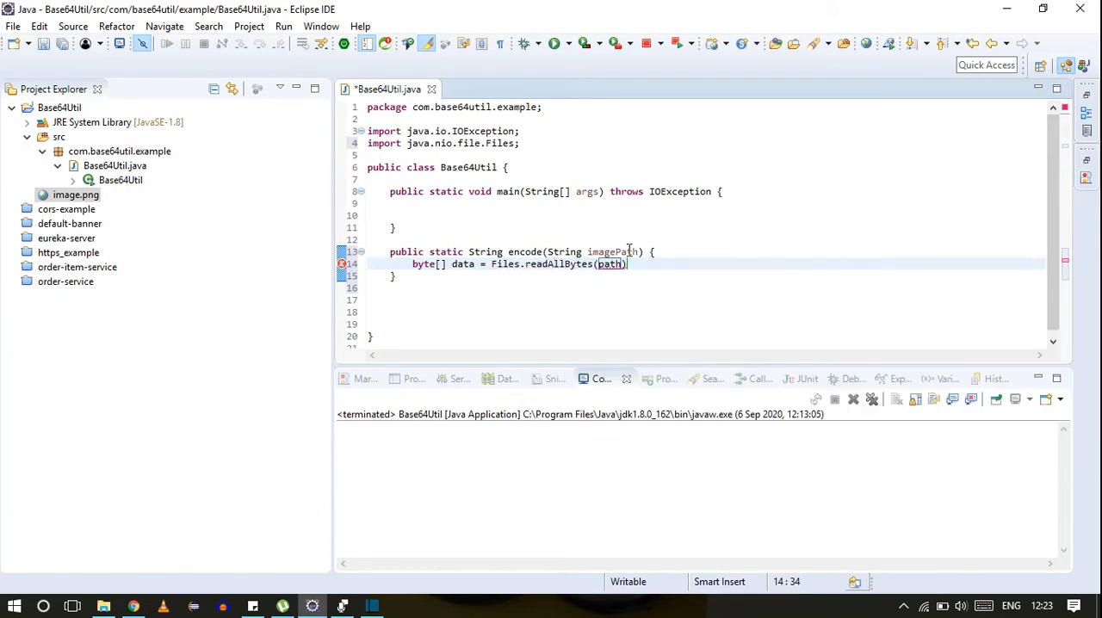
type("Paths.get(imageP")
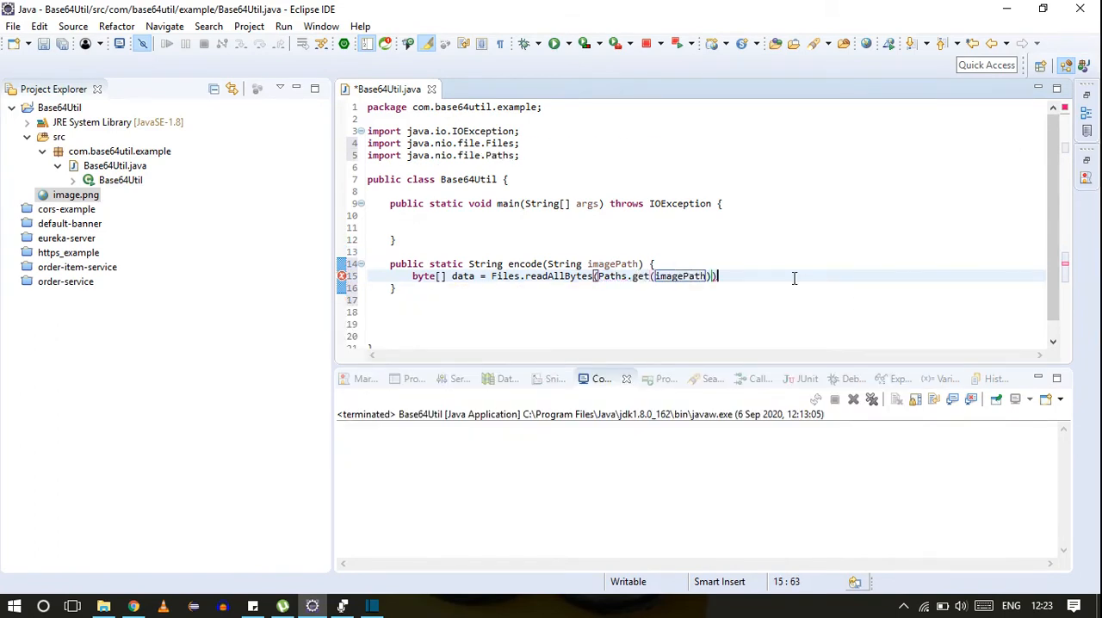
type(";")
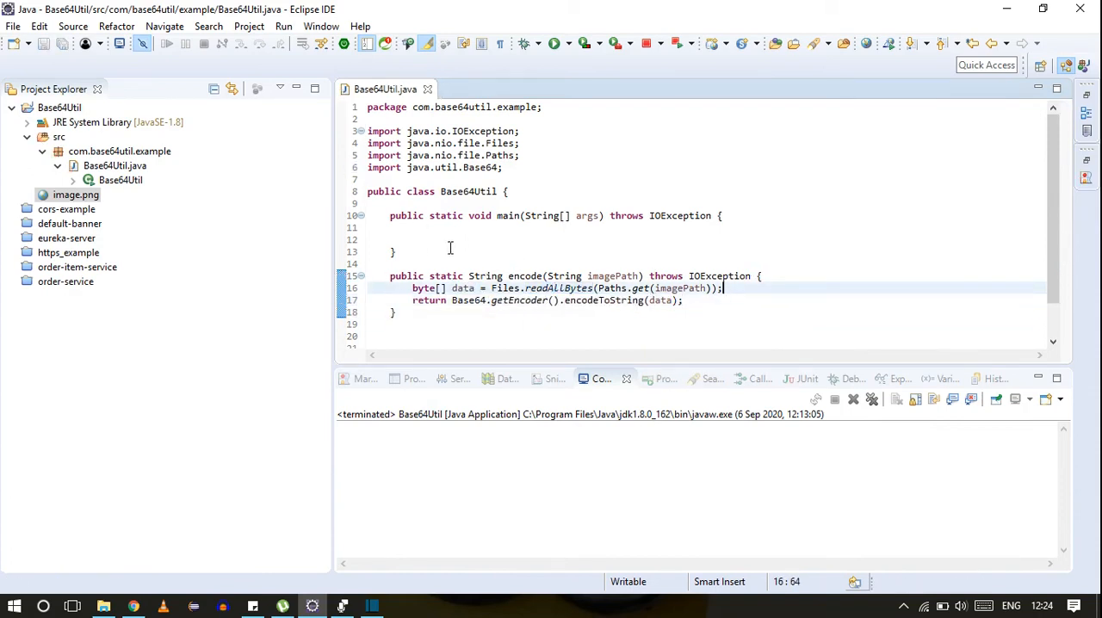
scroll("down", 3)
type("public static b")
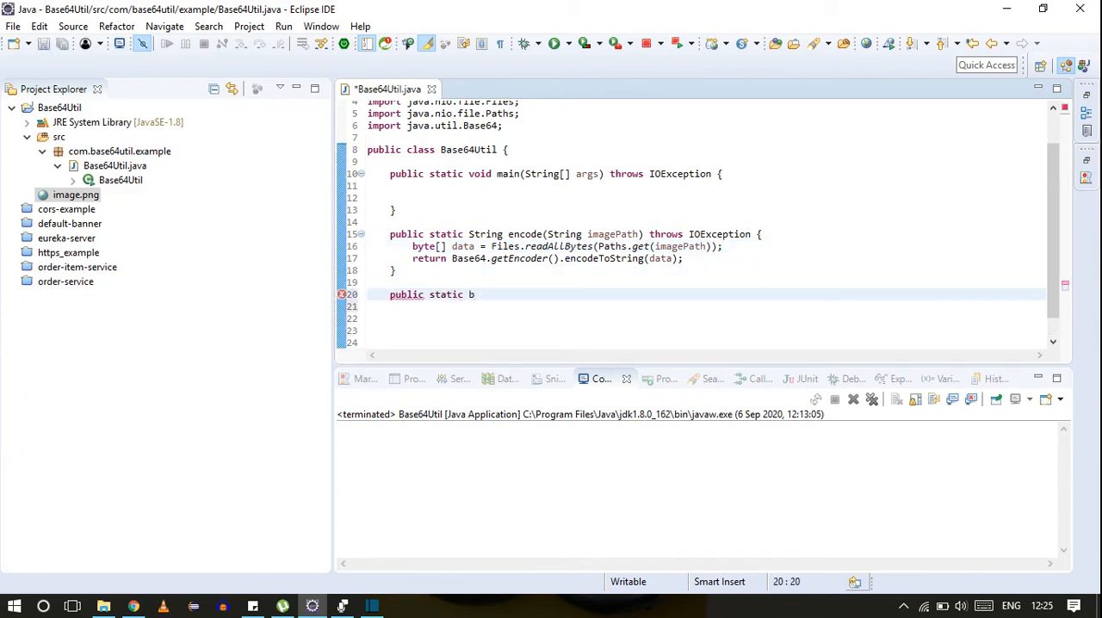
- Declare a byte[] decode(String base64String) method
type("yte[] decode")
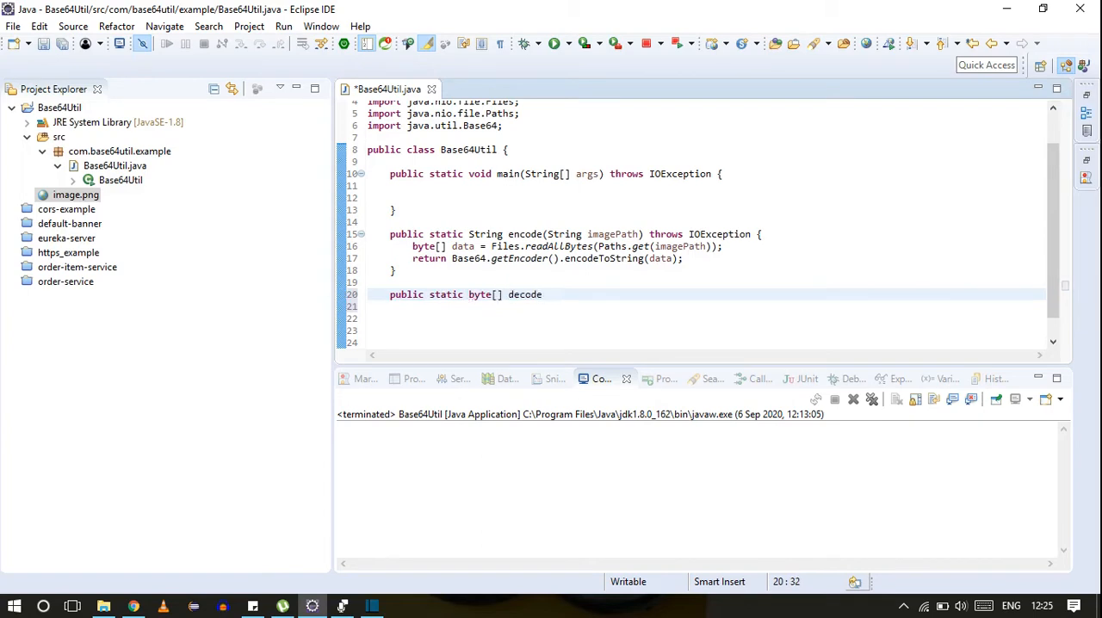
type("(Stri")
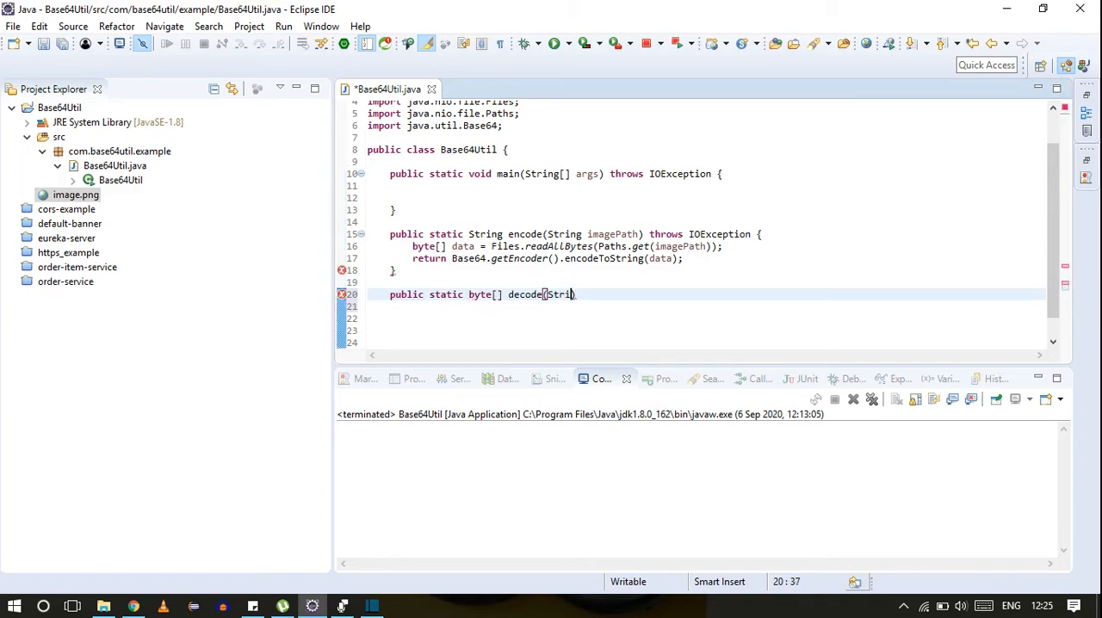
type("base")
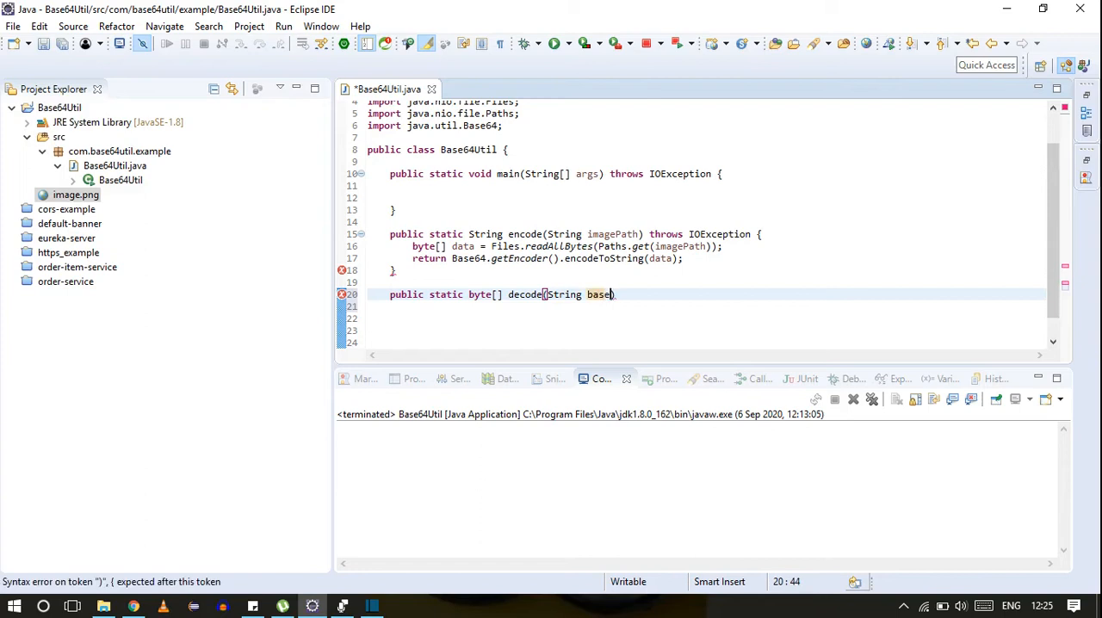
type("64String")
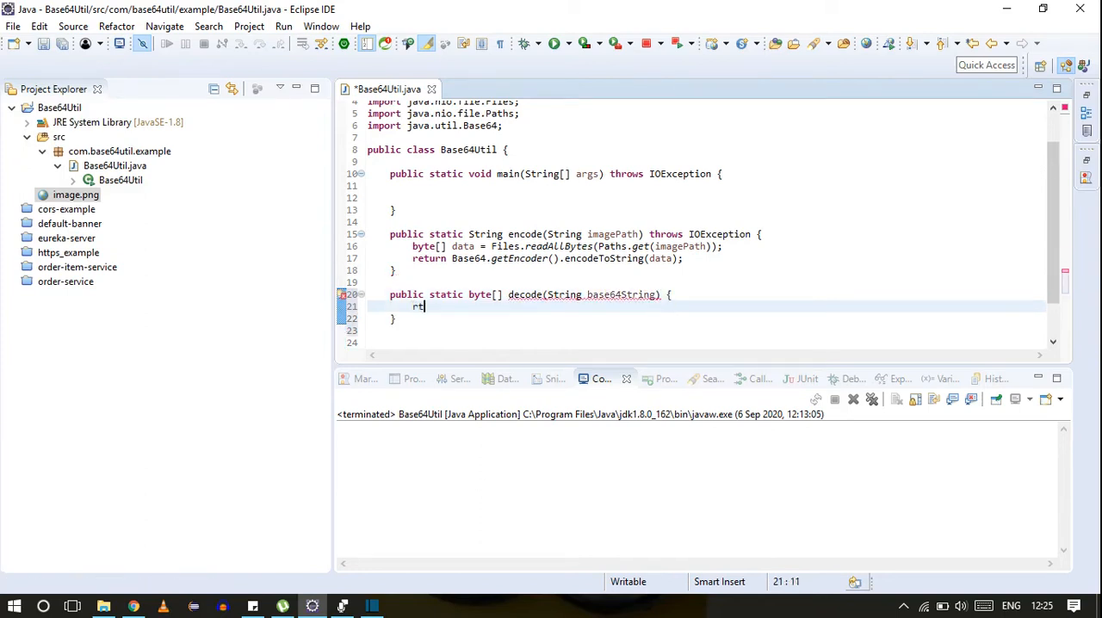
- Return Base64.getDecoder().decode(base64String) from decode
type("eturn")
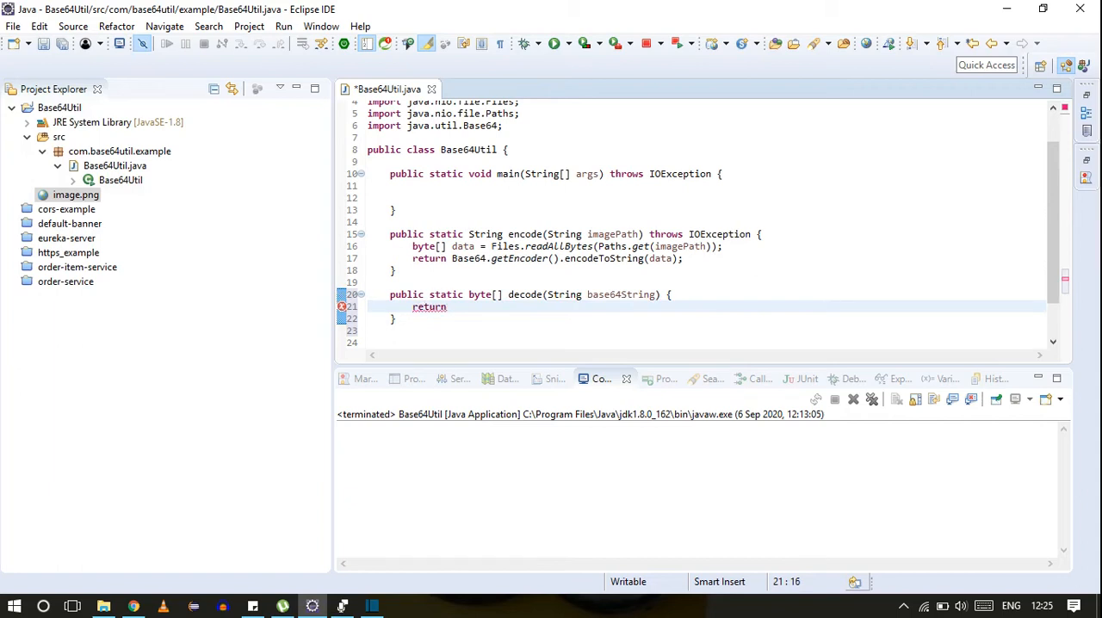
type("Base64.getDecoder(")
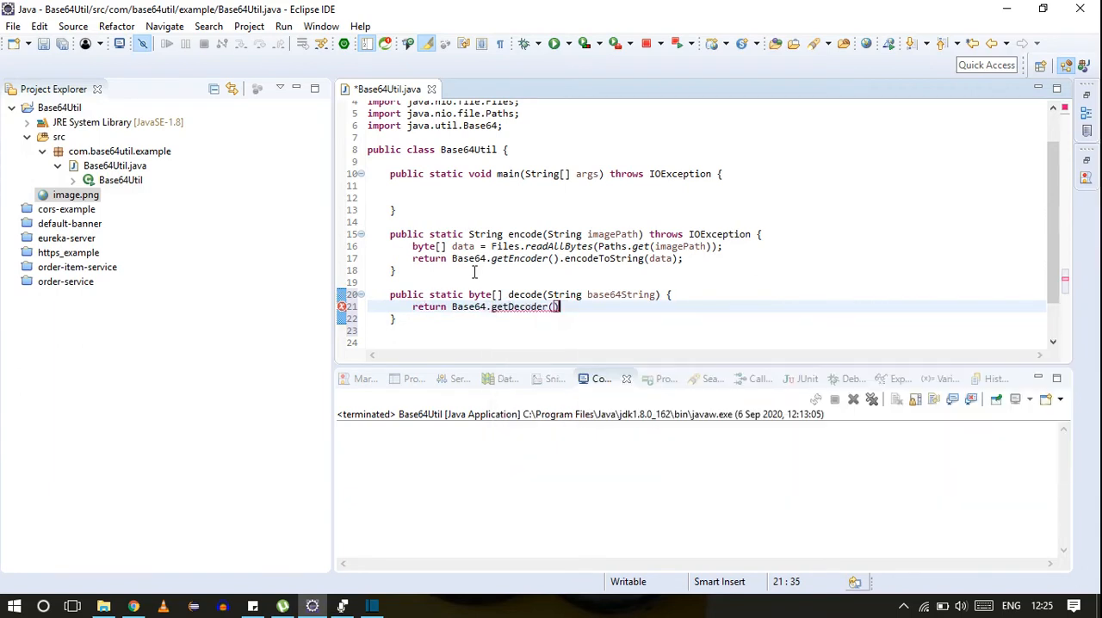
type(".decode(base64String);")
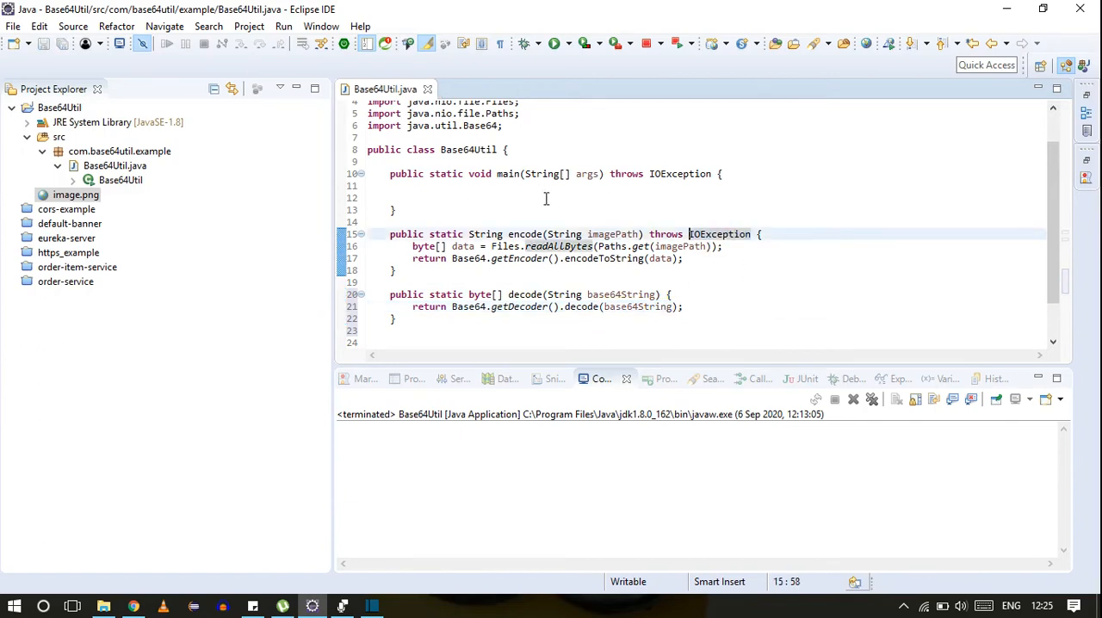
double_click(524, 294)
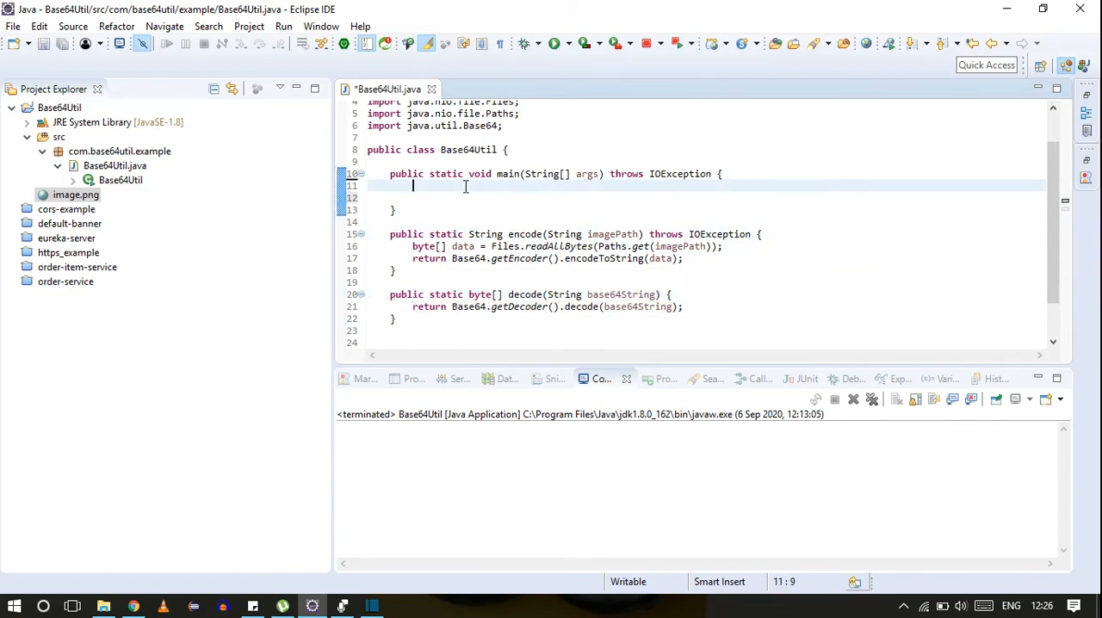
- Declare String base64String = "" at the start of main
type("String")
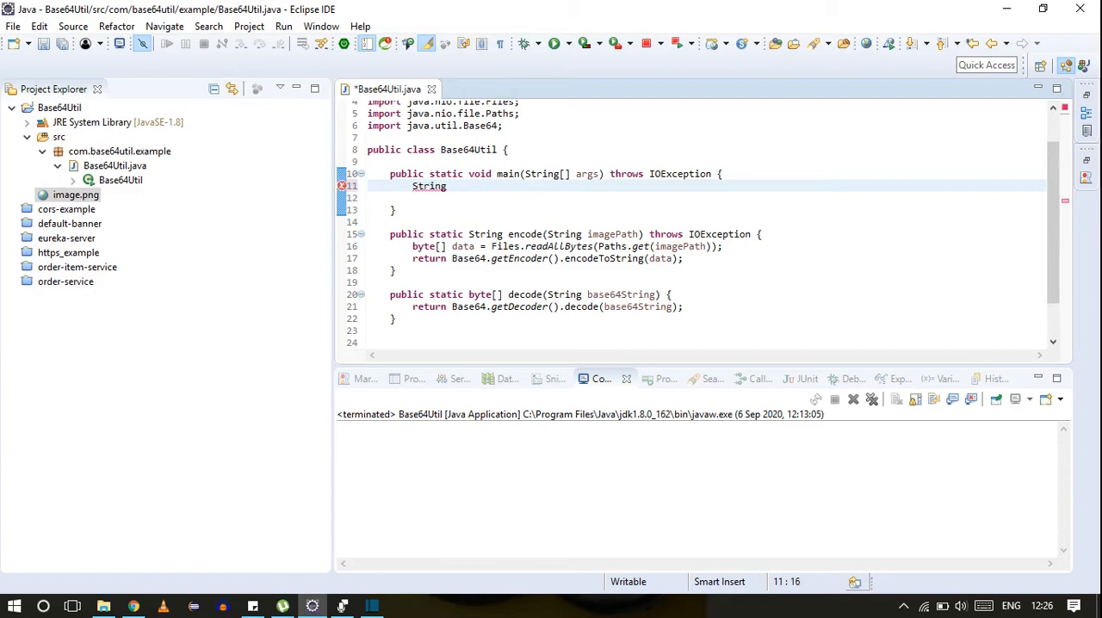
type("base64Strin")
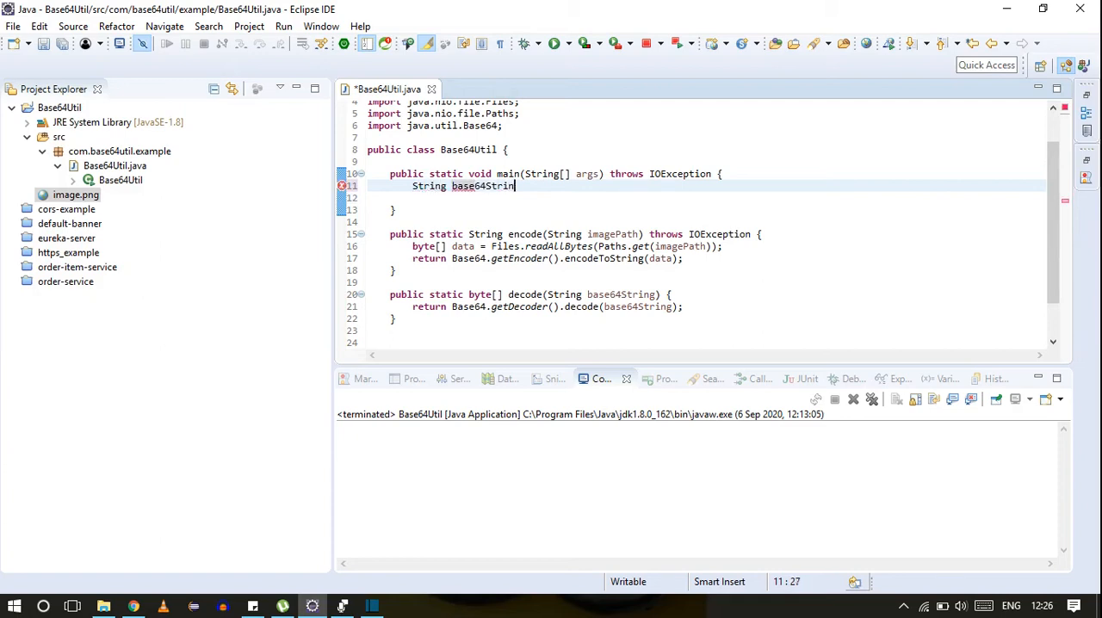
type("=\"\";")
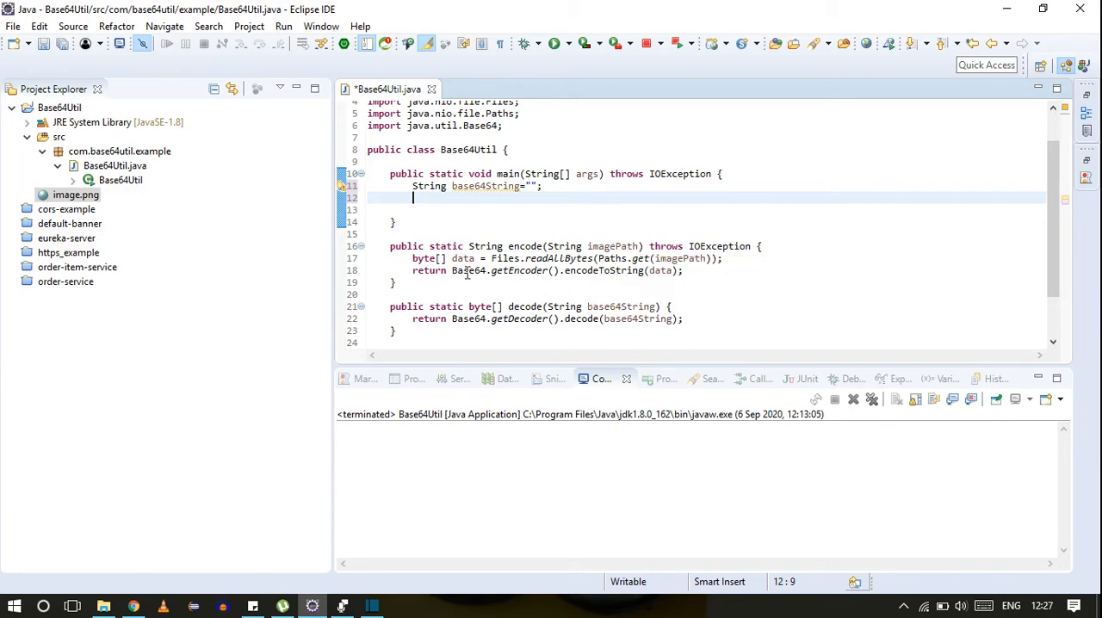
mouse_move(479, 203)
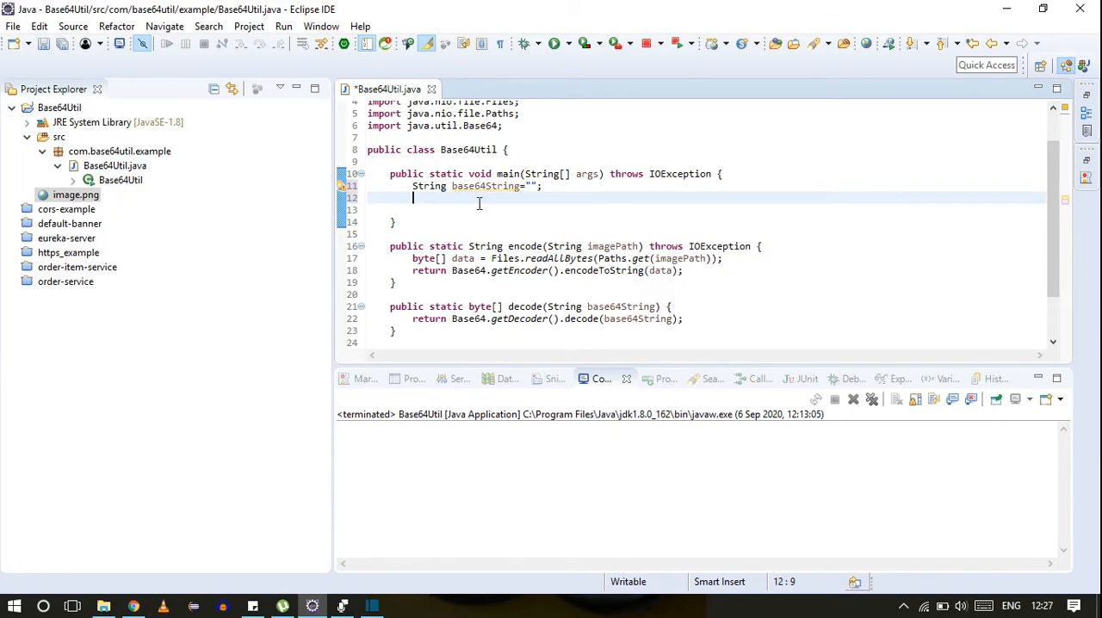
- Create FileWriter fileWriter for new File("output.txt")
type("FileWrite")
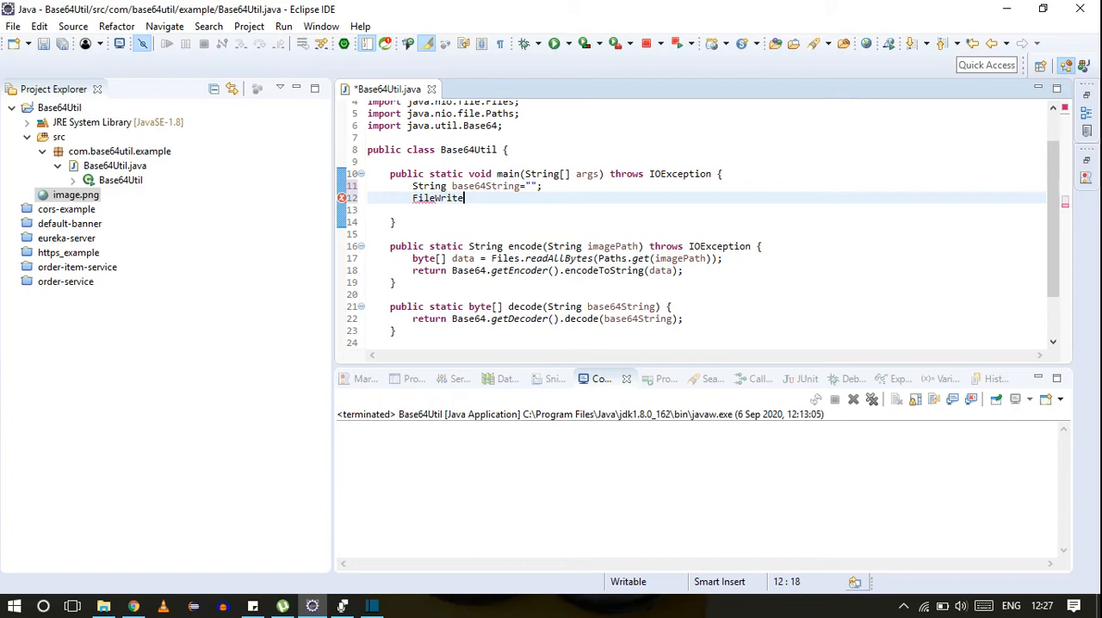
type("file")
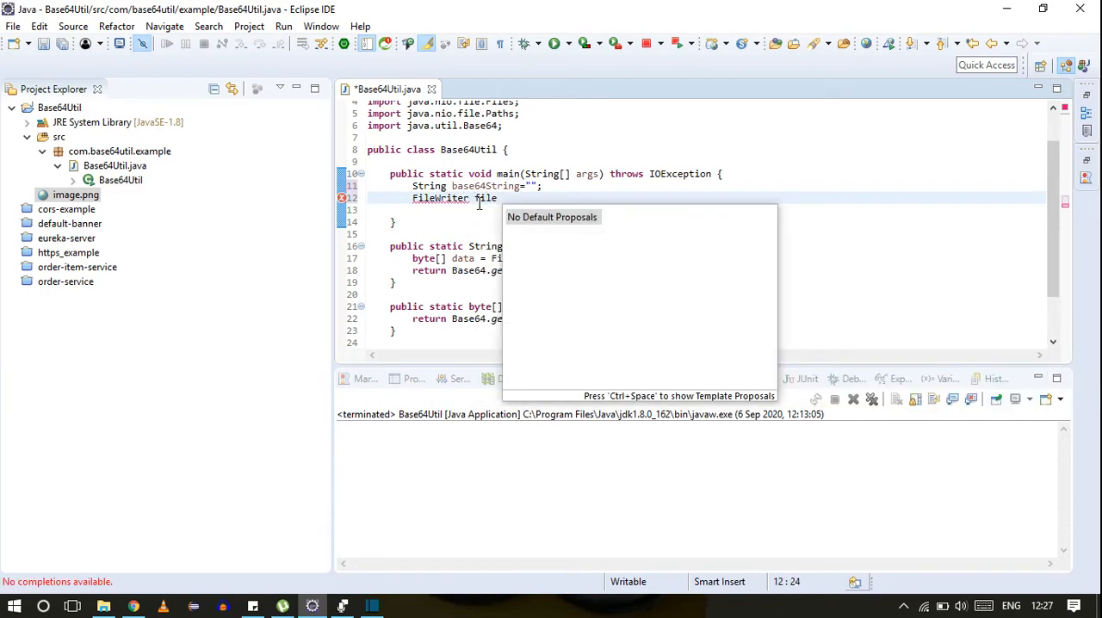
type("FileWriter")
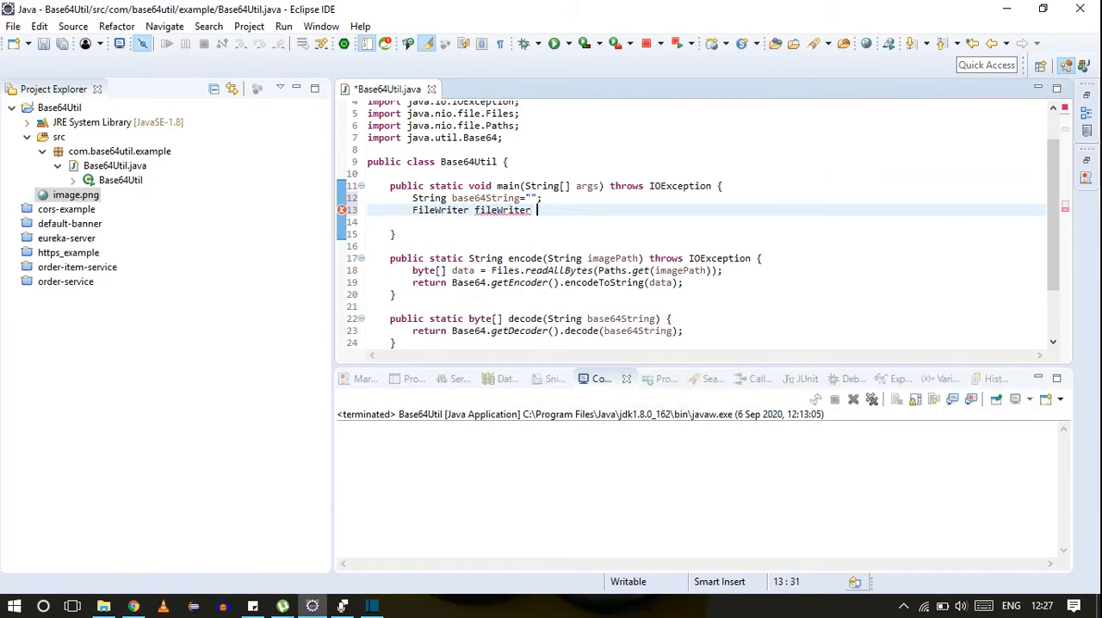
type("= new FileWriter(new File(\"")
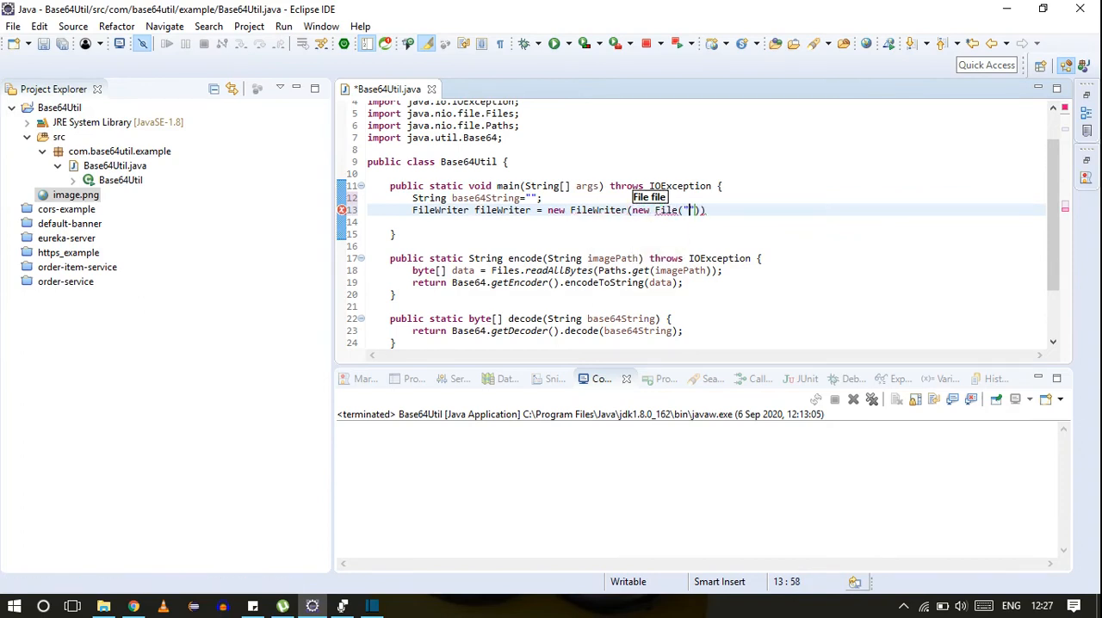
type("output.")
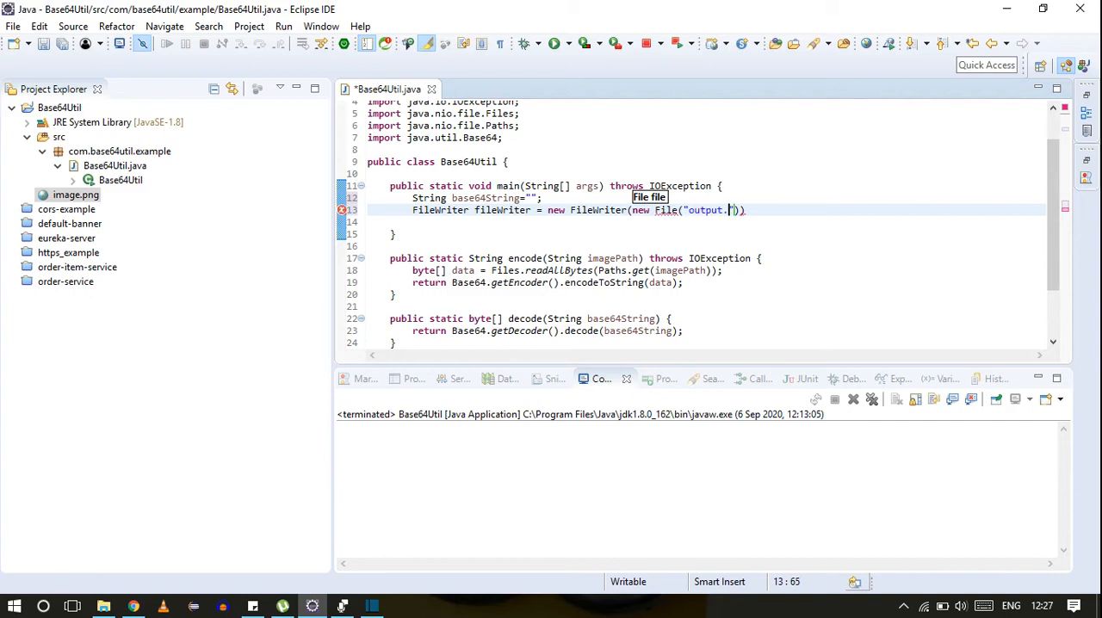
type("txt")
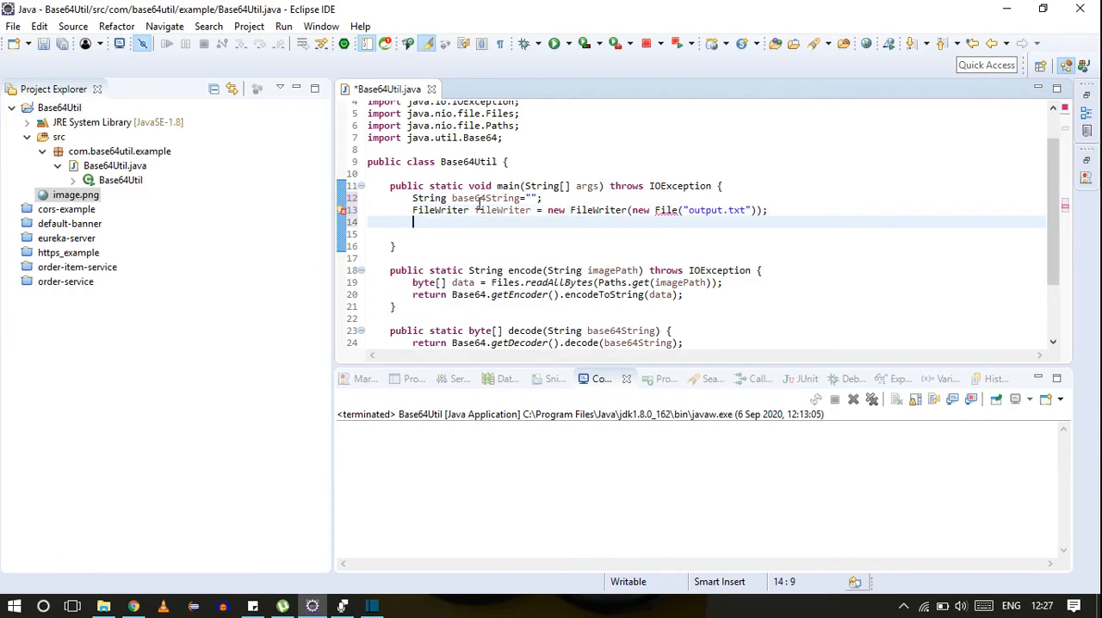
- Assign encode("image.png") to base64String and write it with fileWriter.write(base64String)
type("base64String = encode(imagePath")
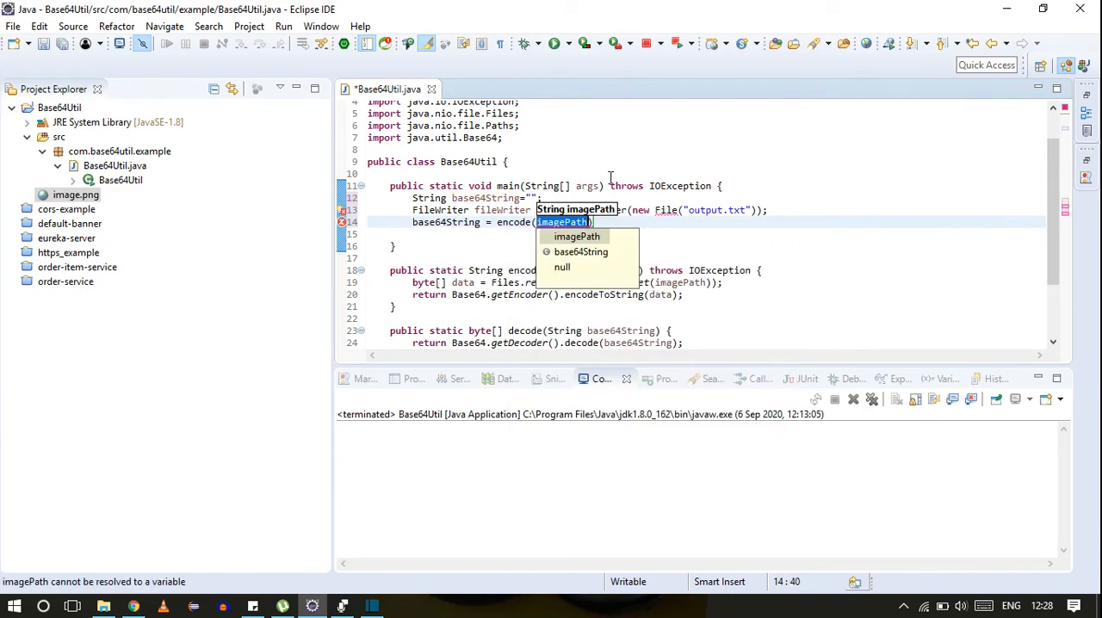
type("\"image.png\"")
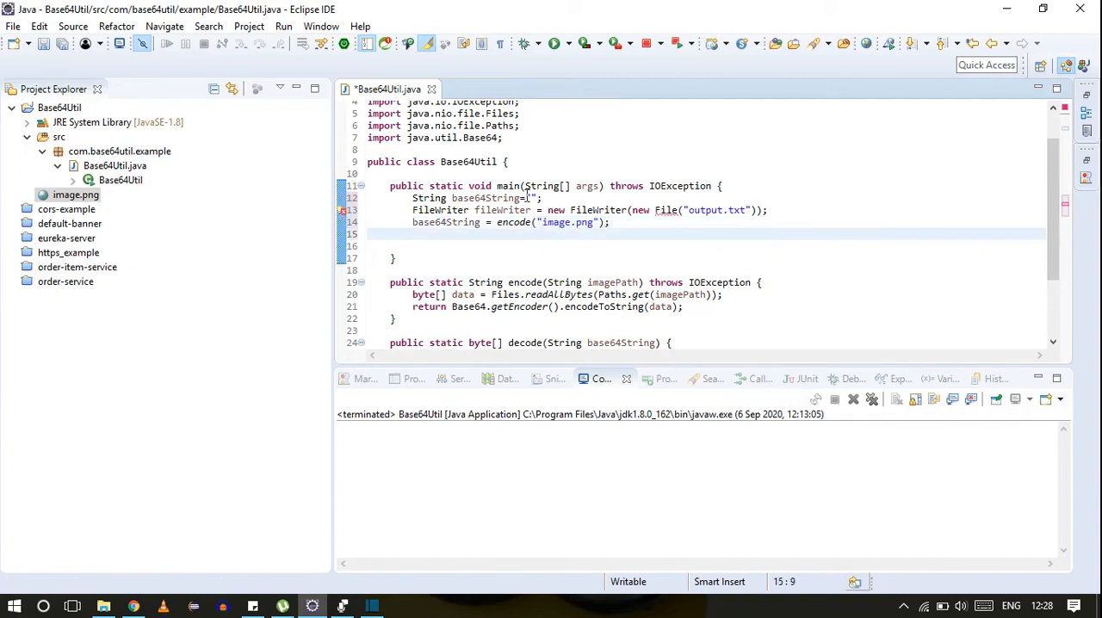
type("fileWriter.write(encode(imagePath));")
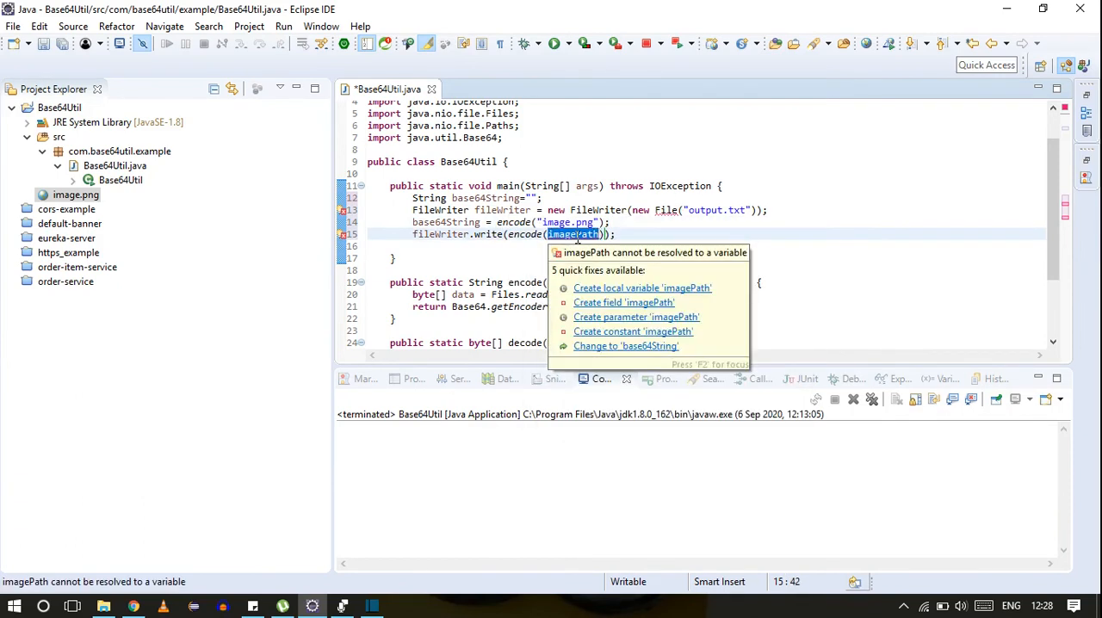
left_click(637, 317)
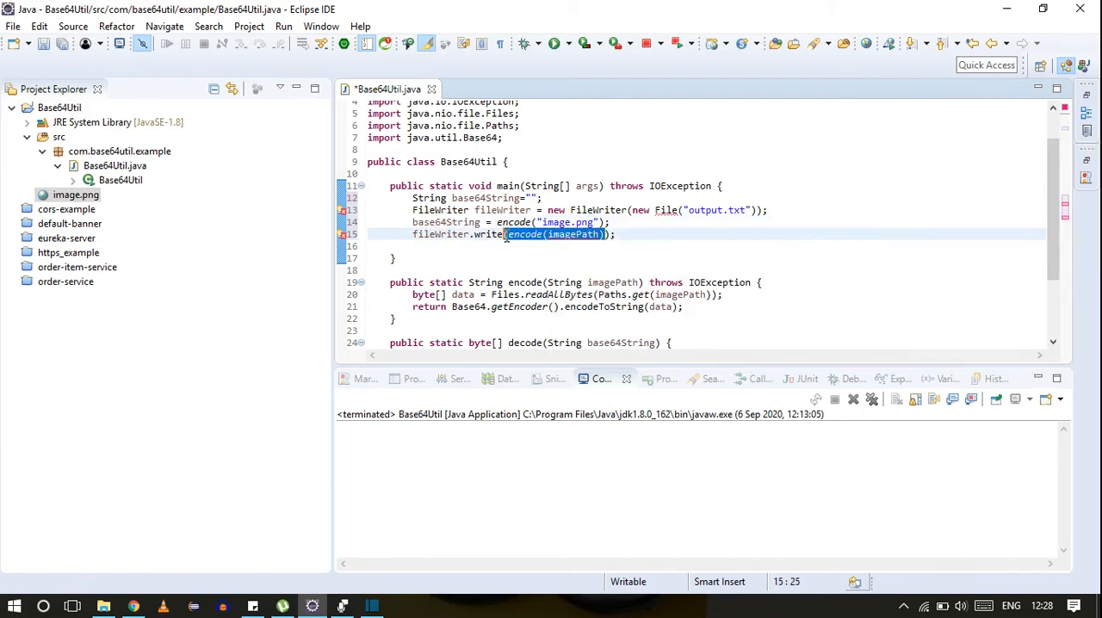
type("base64String")
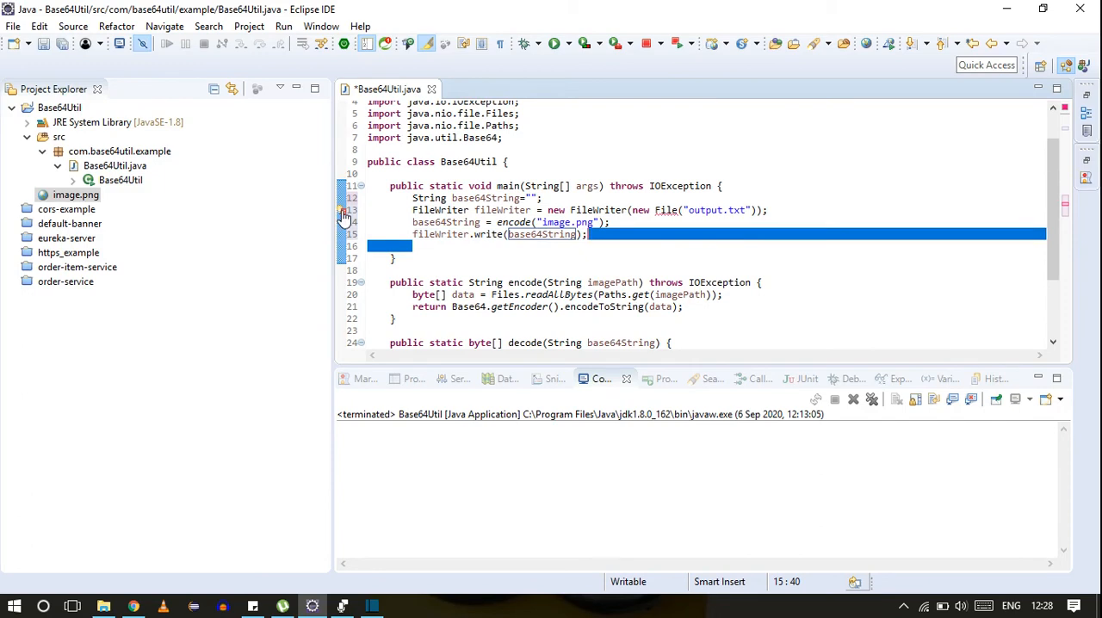